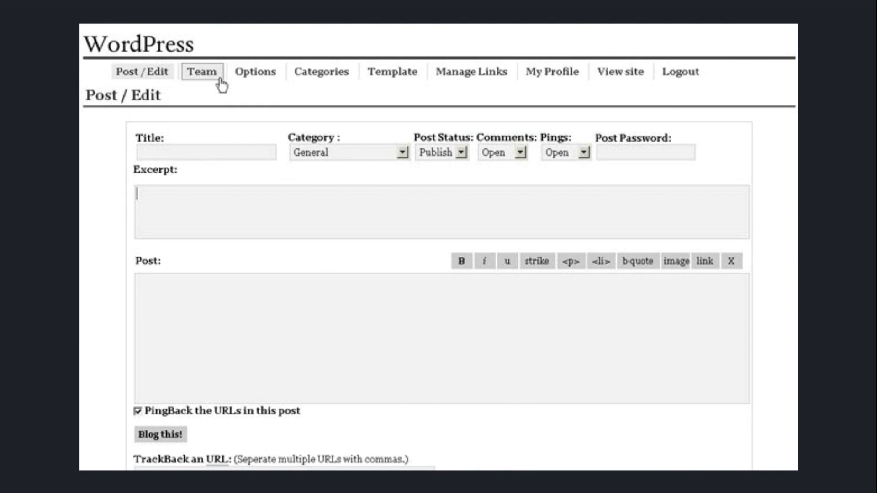
scroll("down", 3)
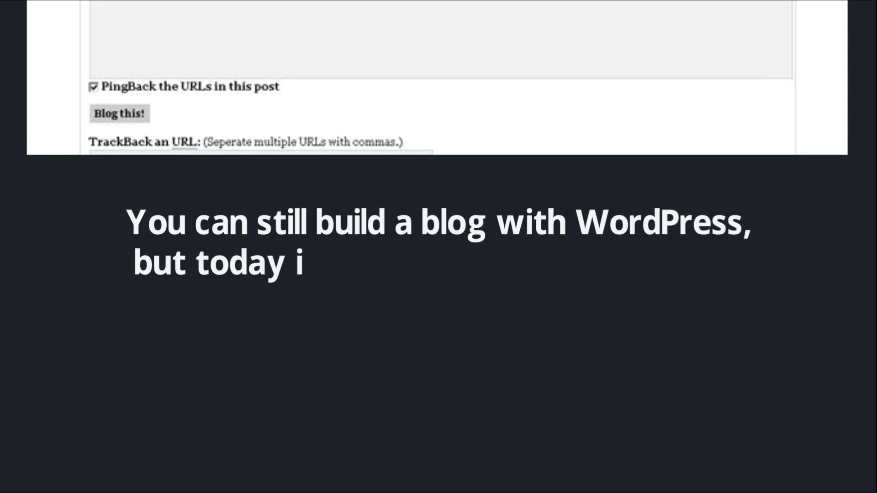
type("t's capable of so much more.")
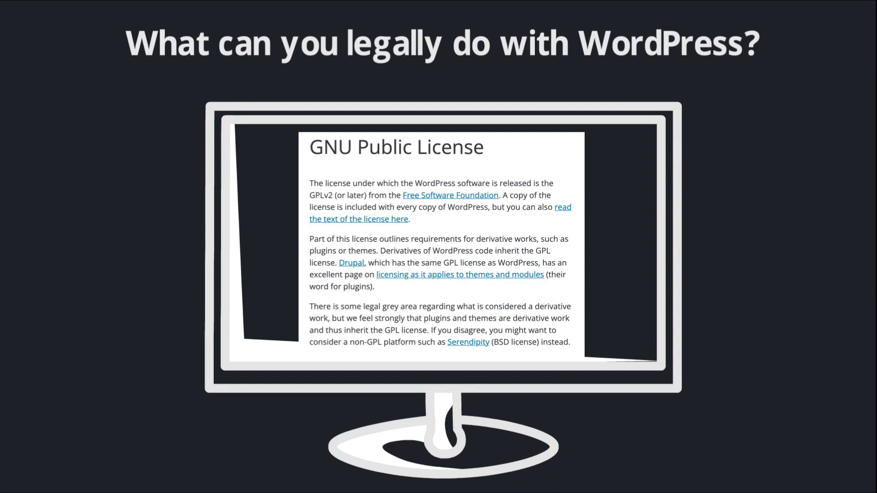
scroll("down", 3)
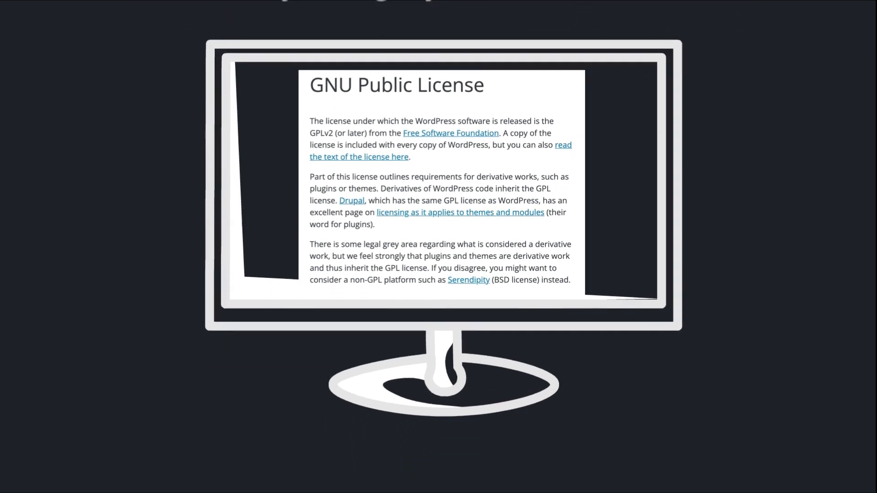